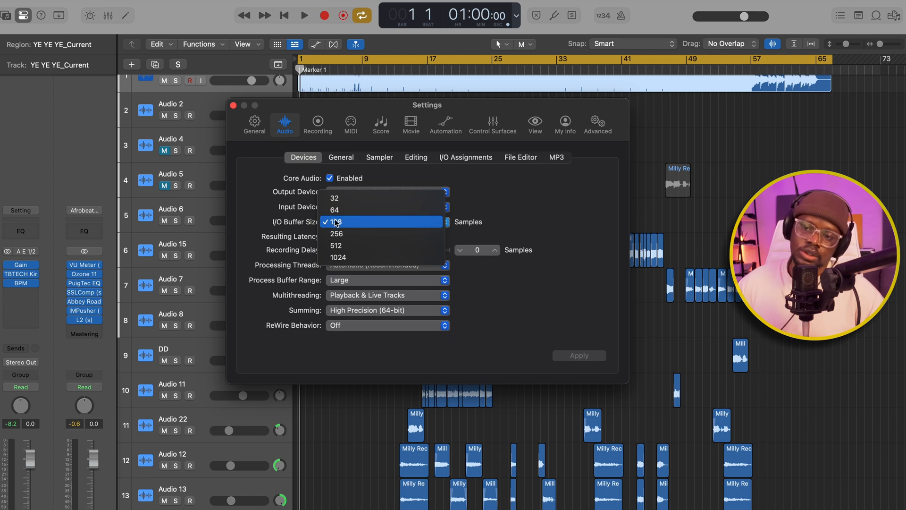
pyautogui.moveTo(349, 210)
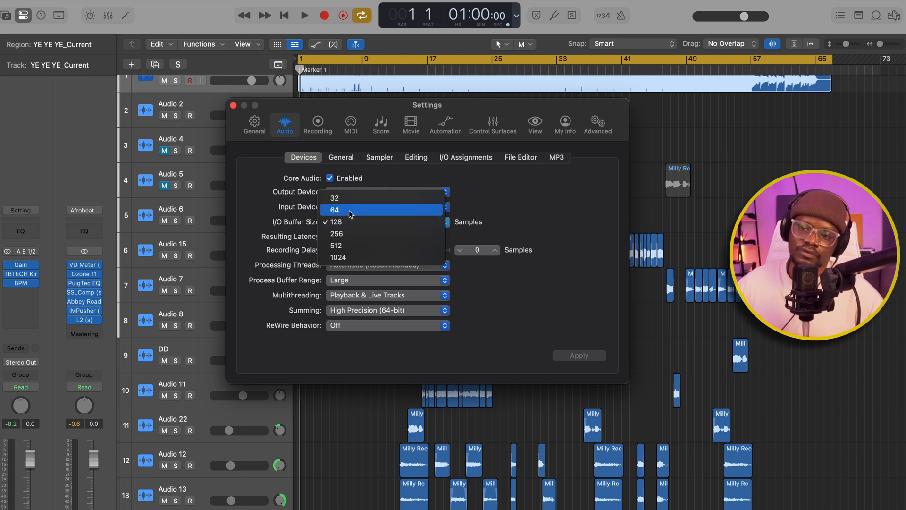
pyautogui.moveTo(373, 234)
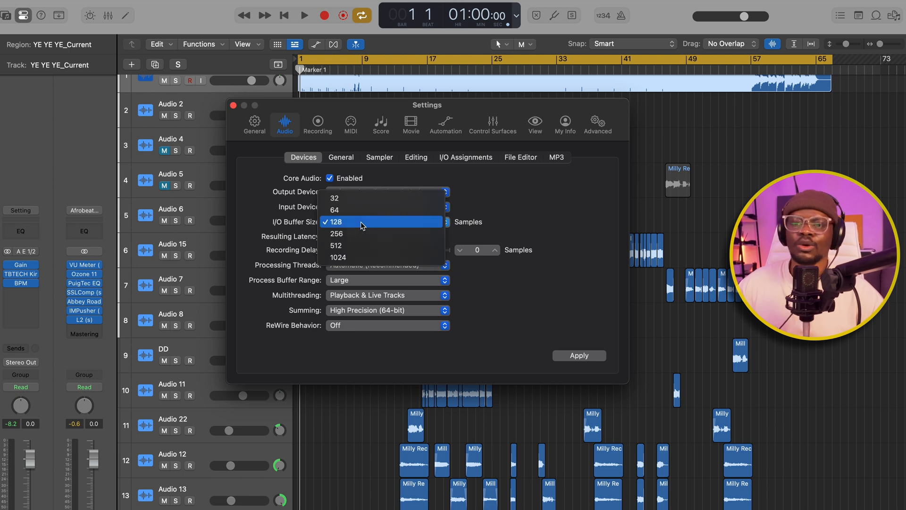
# Step: Set the I/O buffer size to 1024 samples, then back down to a smaller 128-sample buffer
pyautogui.click(339, 257)
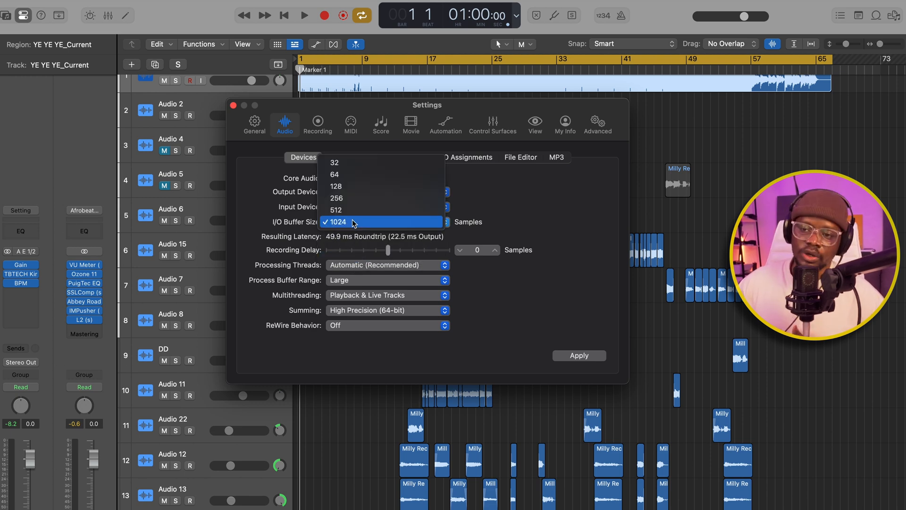
pyautogui.moveTo(355, 175)
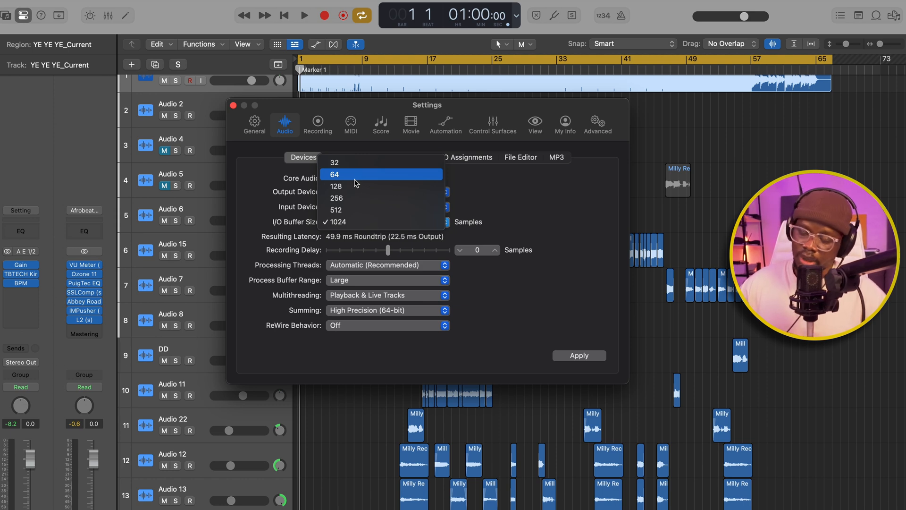
pyautogui.click(336, 186)
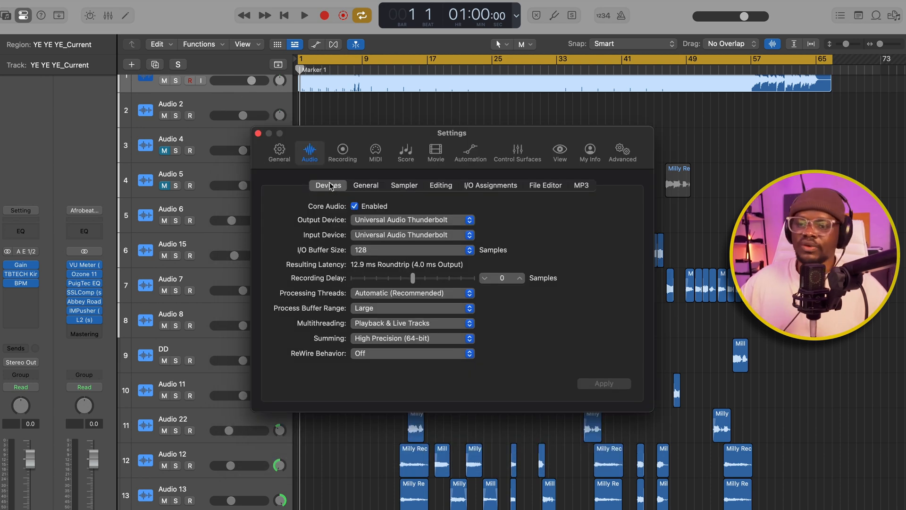
pyautogui.moveTo(479, 303)
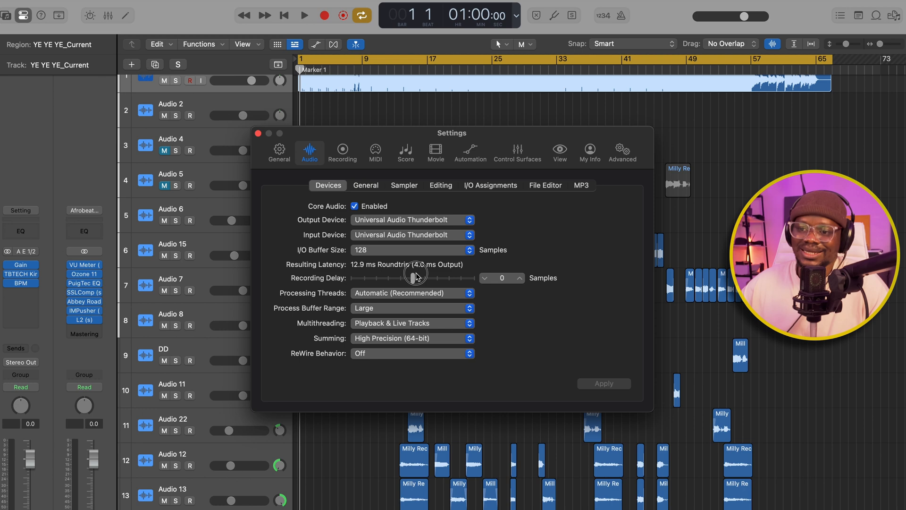
# Step: Record a short test take on the armed Audio 3 track and stop after a few bars
pyautogui.click(258, 133)
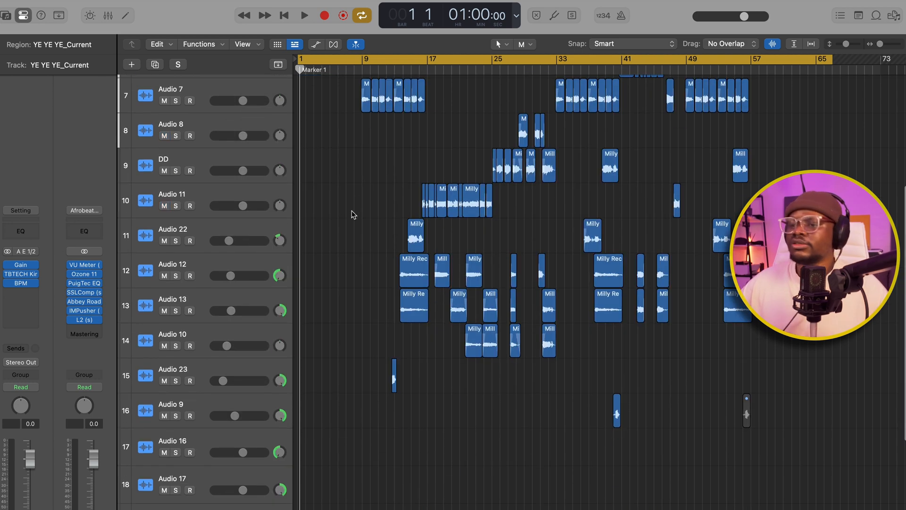
pyautogui.scroll(-3)
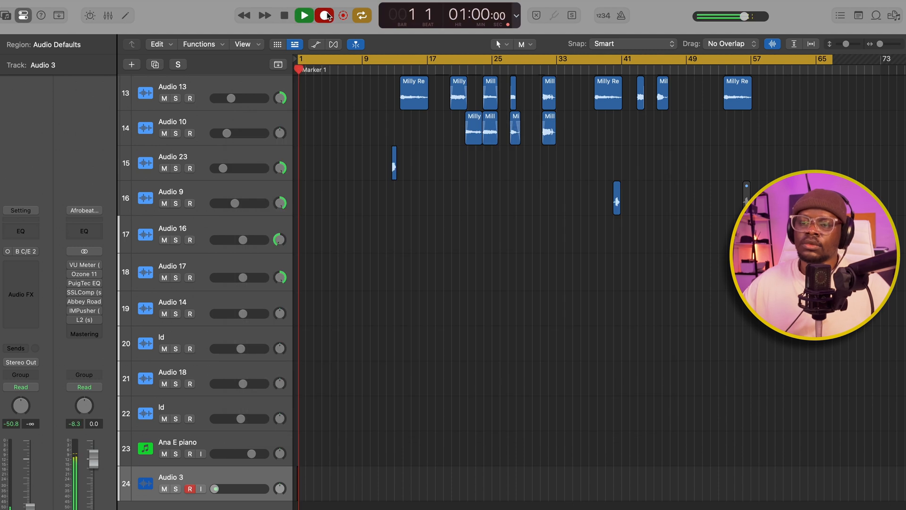
pyautogui.click(304, 16)
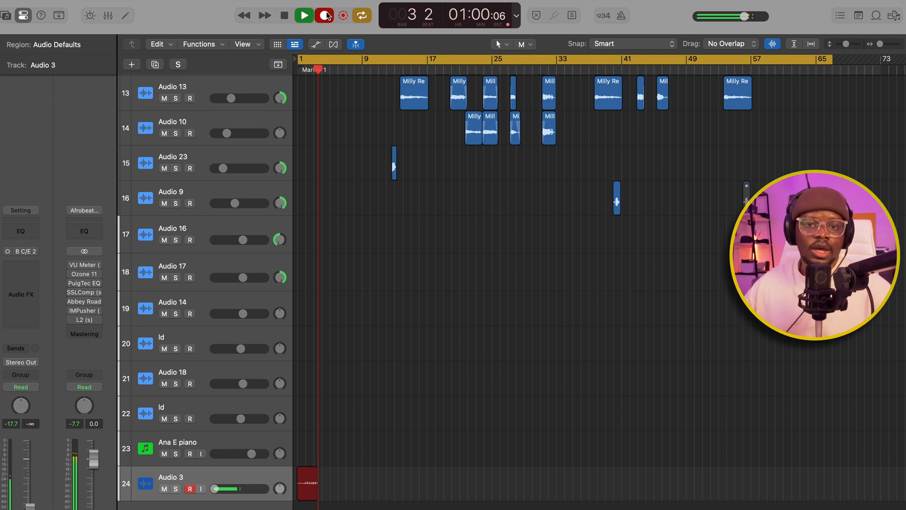
pyautogui.click(305, 16)
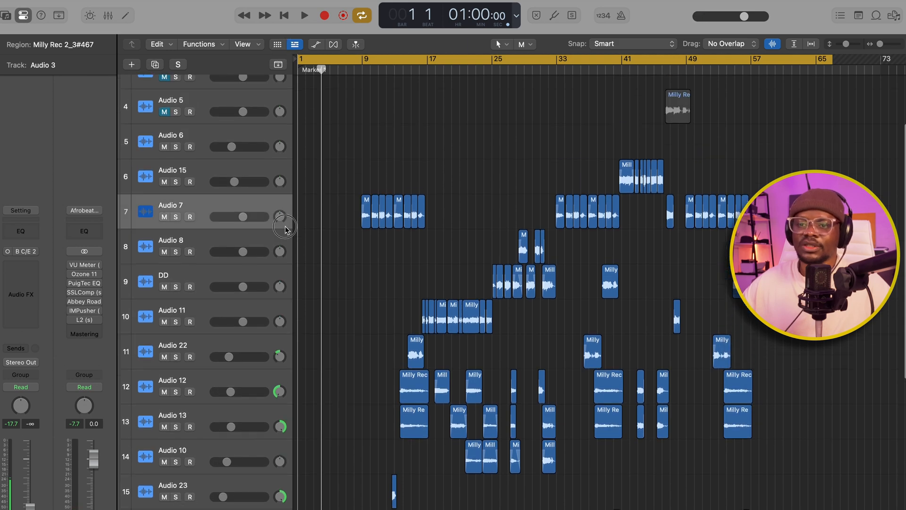
pyautogui.click(304, 16)
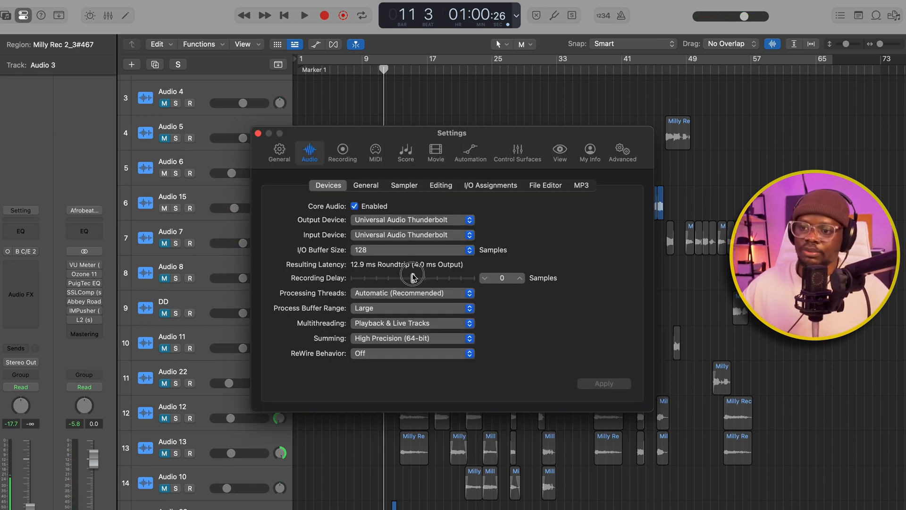
# Step: Play the project back from around bar 9 to hear the new take, then stop
pyautogui.click(258, 133)
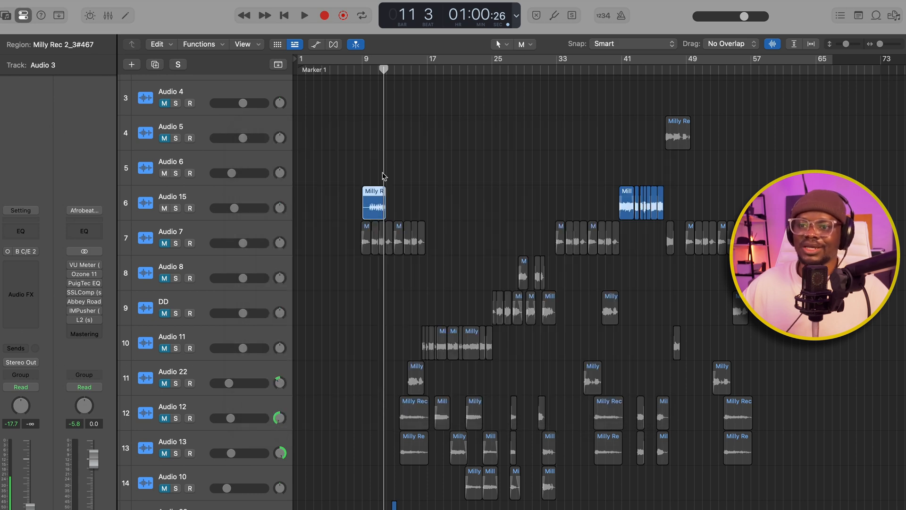
pyautogui.click(303, 16)
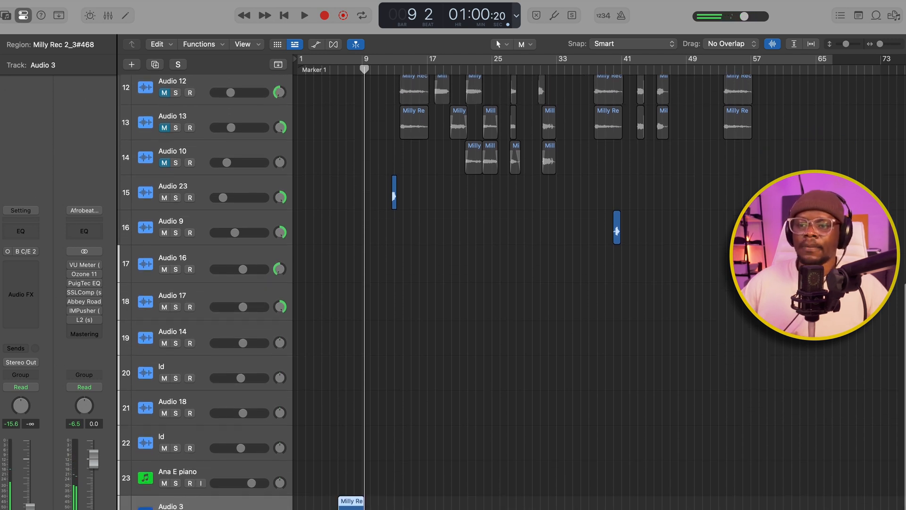
pyautogui.click(304, 15)
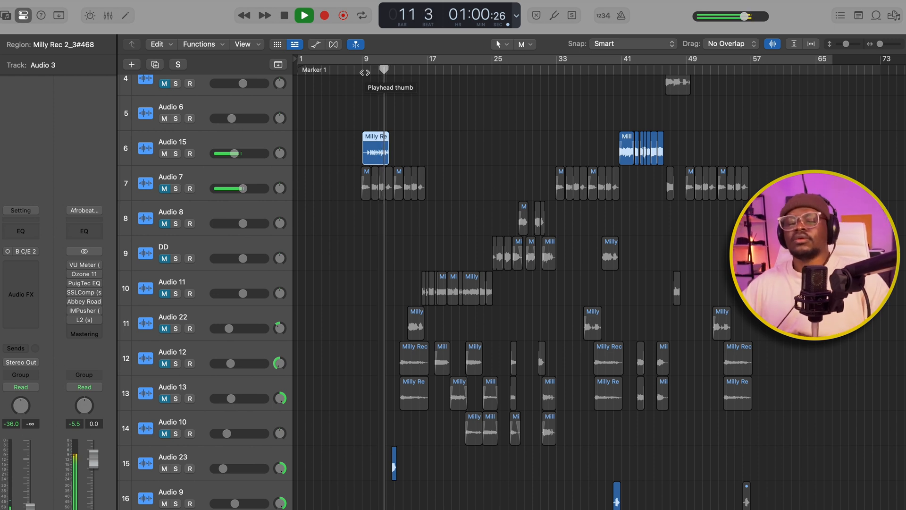
pyautogui.click(284, 16)
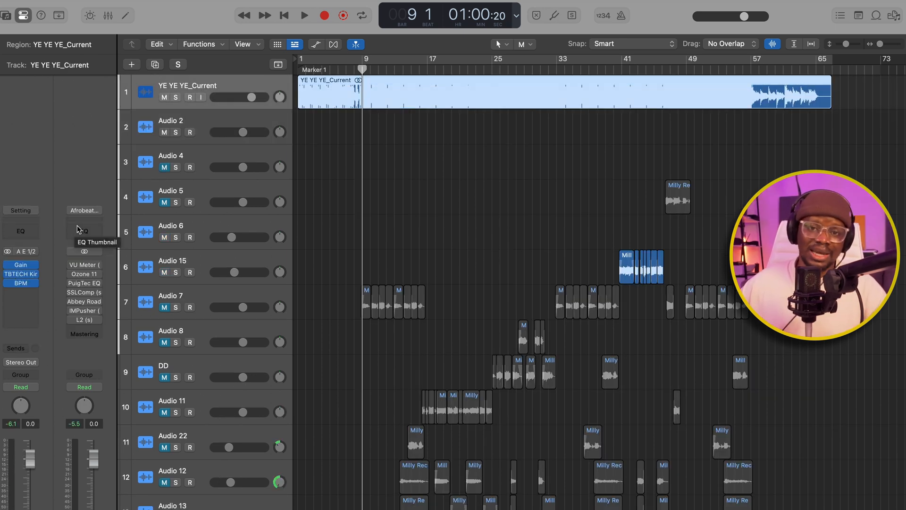
pyautogui.moveTo(290, 155)
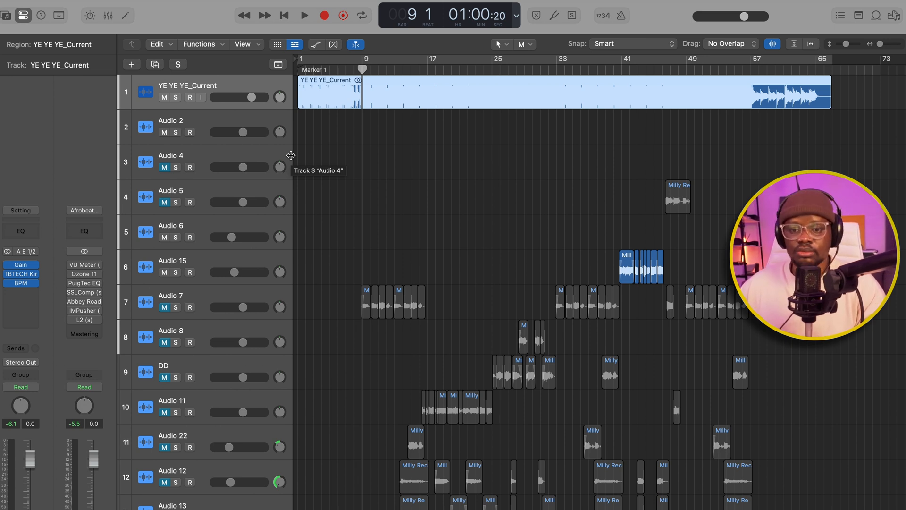
pyautogui.moveTo(84, 320)
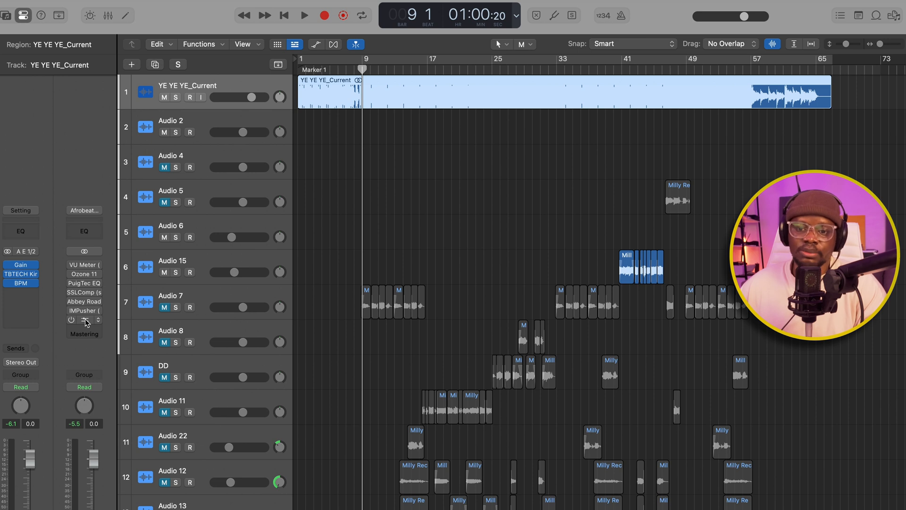
pyautogui.moveTo(84, 320)
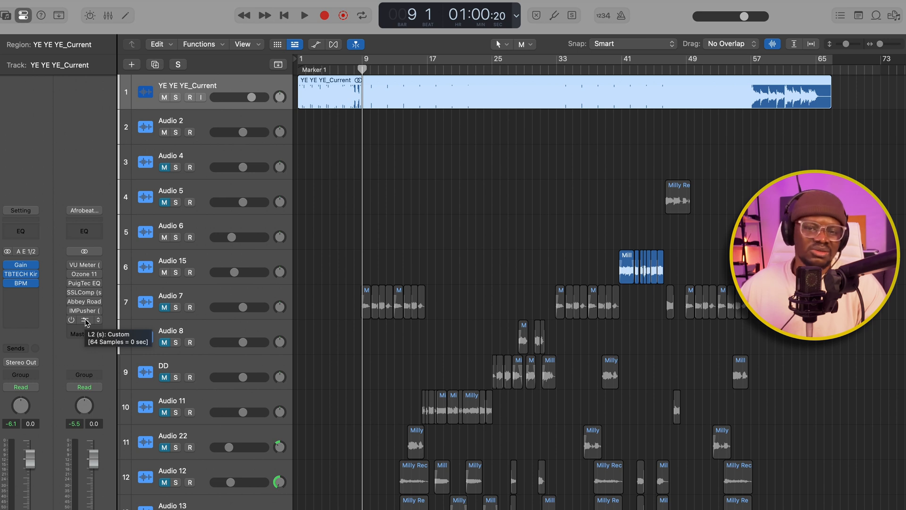
pyautogui.moveTo(84, 311)
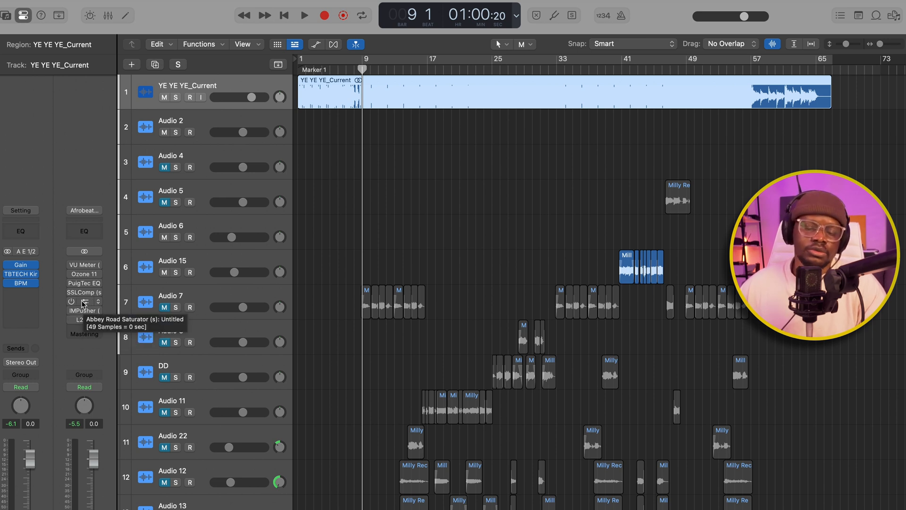
pyautogui.moveTo(103, 162)
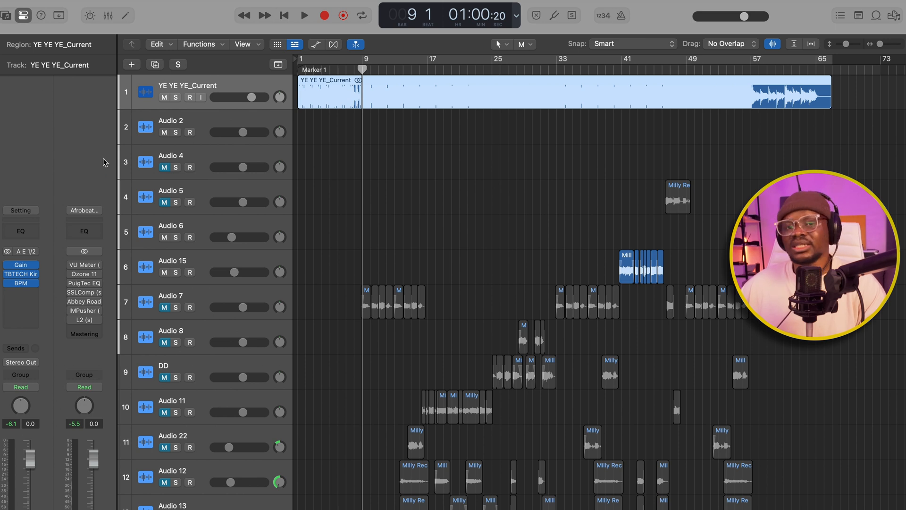
pyautogui.moveTo(84, 213)
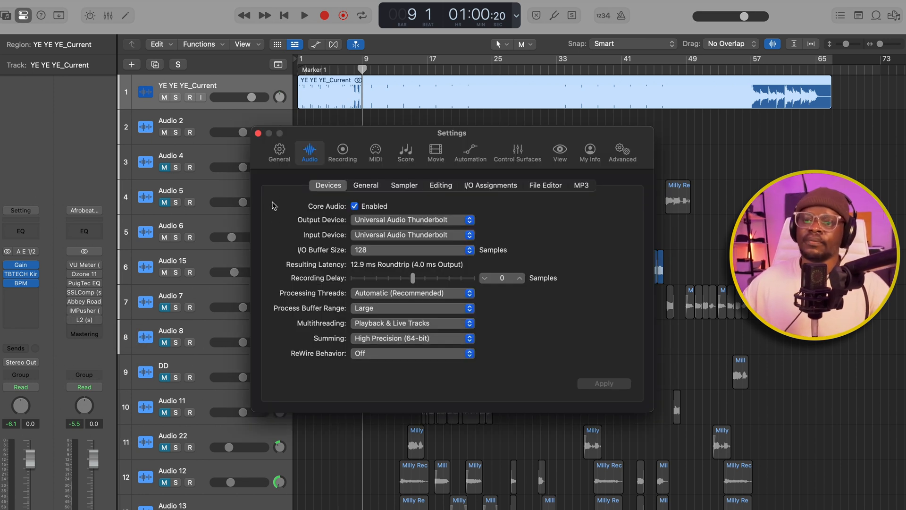
# Step: Enable Low Latency Monitoring Mode in General audio settings, then return to the Devices page
pyautogui.click(365, 185)
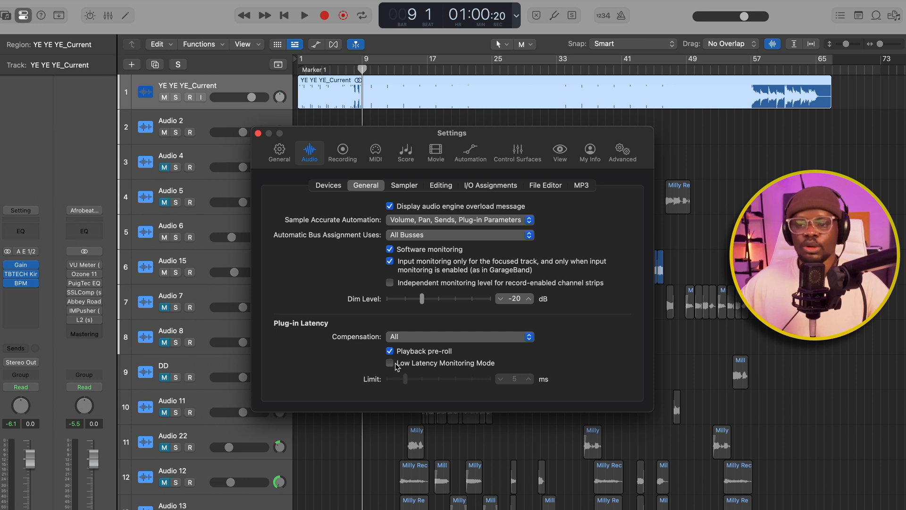
pyautogui.click(390, 363)
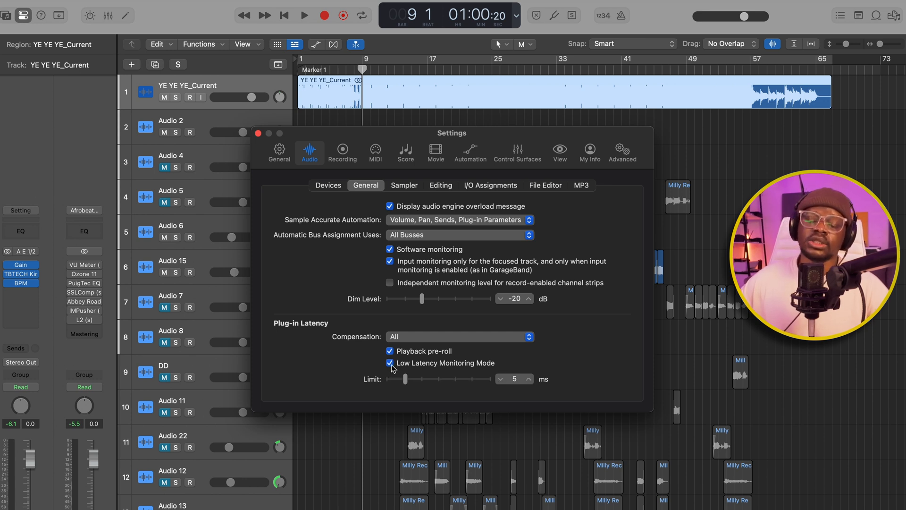
pyautogui.moveTo(398, 377)
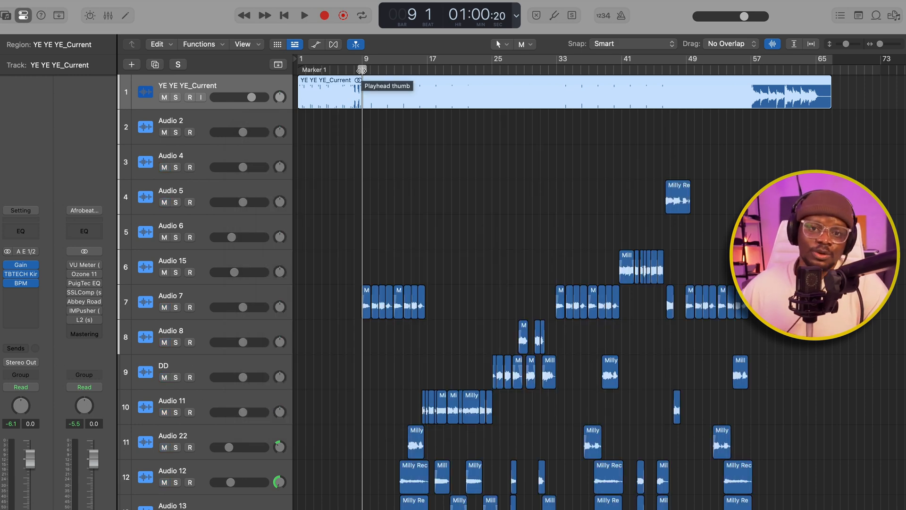
pyautogui.click(310, 152)
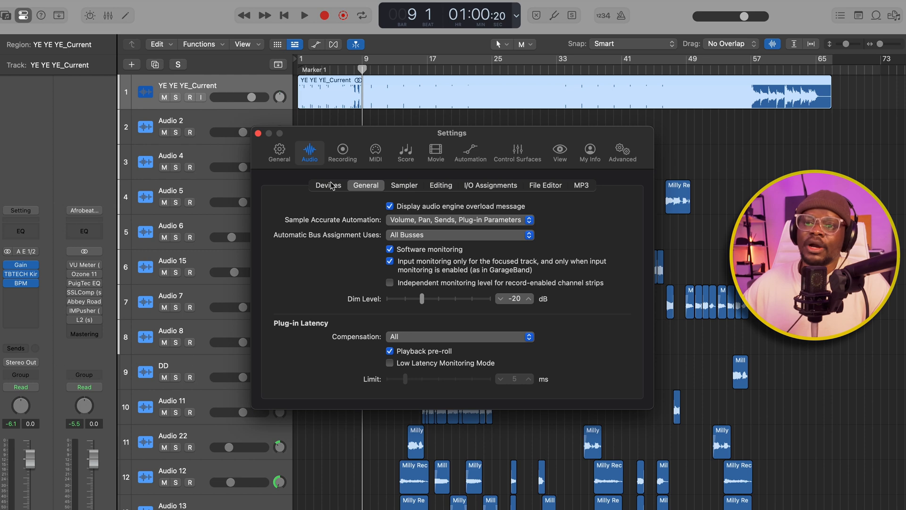
pyautogui.click(328, 185)
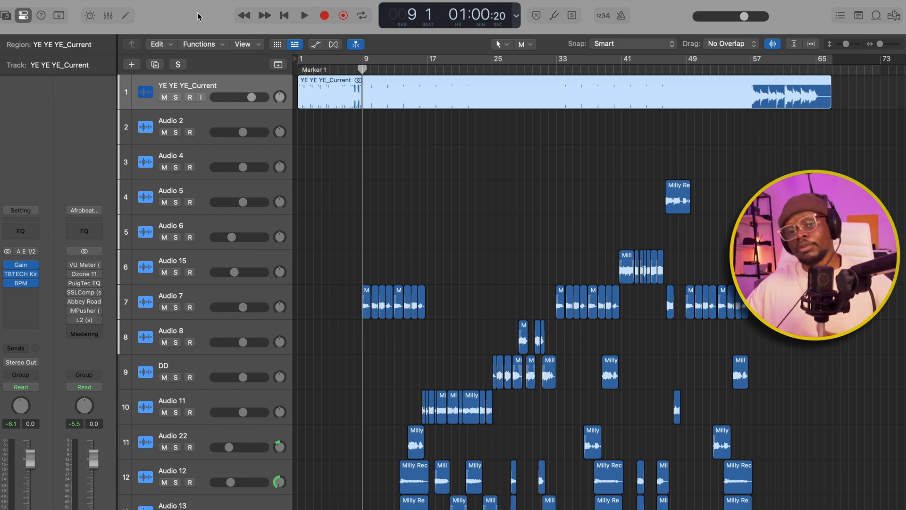
pyautogui.moveTo(458, 196)
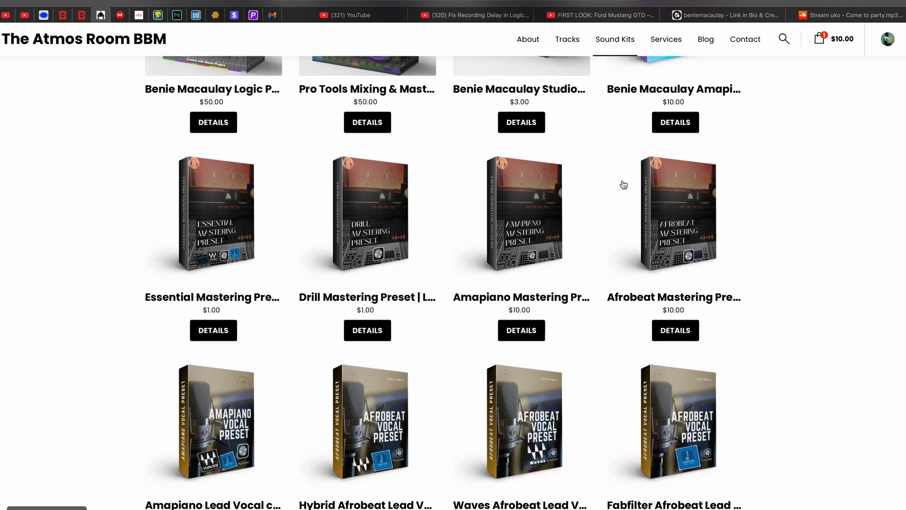
# Step: Scroll the Atmos Room BBM store page to the Afrobeat vocal preset products
pyautogui.scroll(-3)
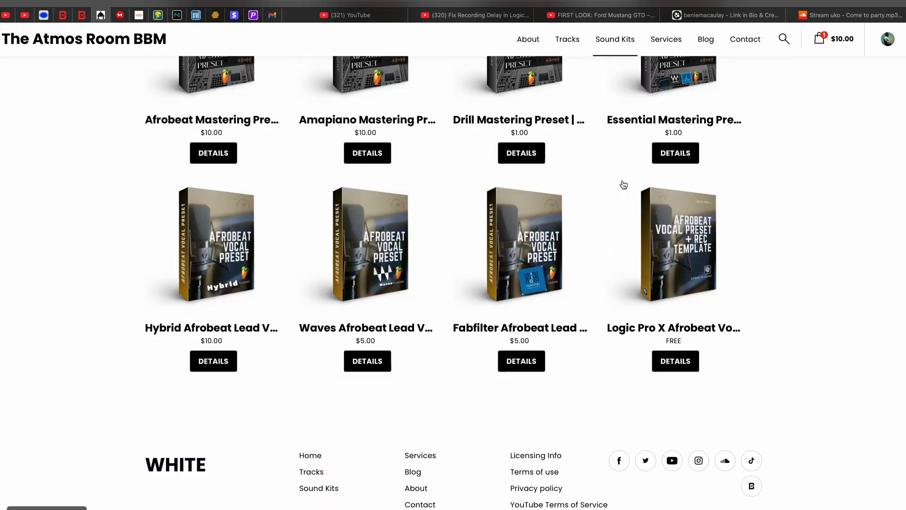